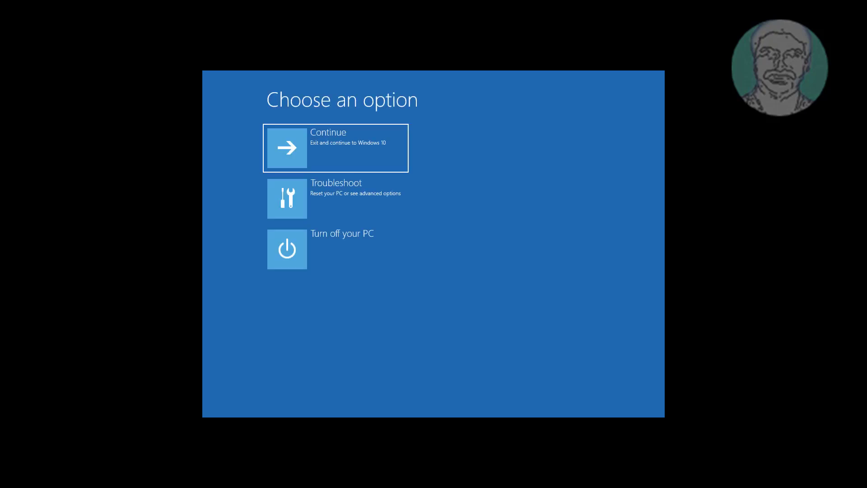
Step: Reach Command Prompt through Troubleshoot and Advanced options
click(287, 199)
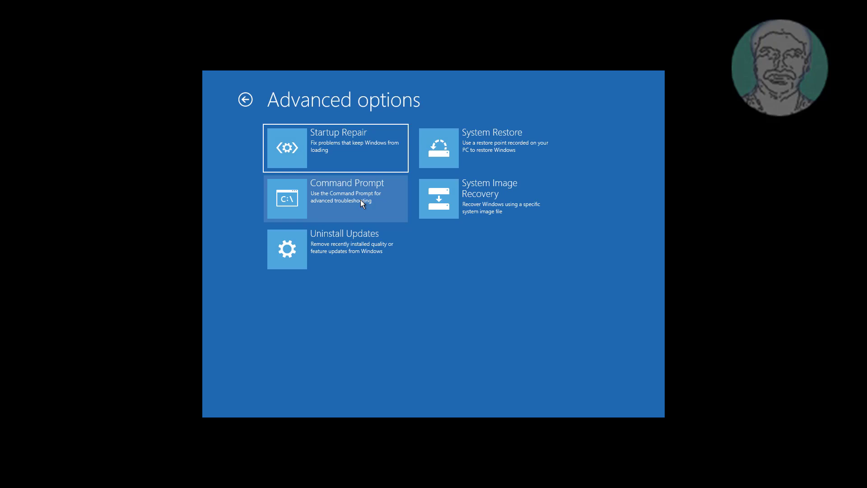
click(334, 197)
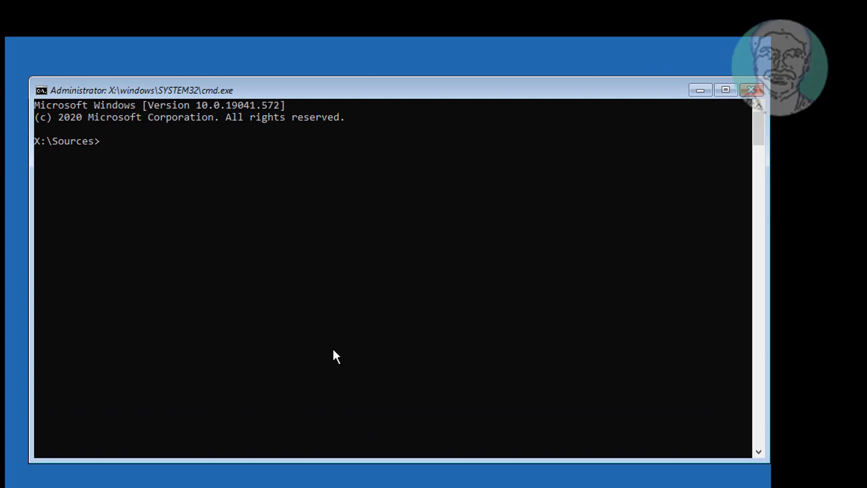
Step: Run bcdedit to show the boot manager on C: and Windows loader on F:, then begin the diskpart command
text(bcd)
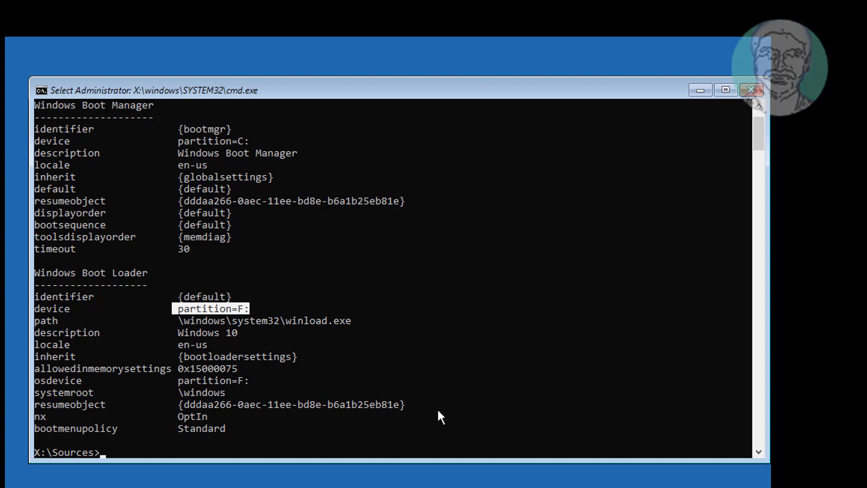
text(disk)
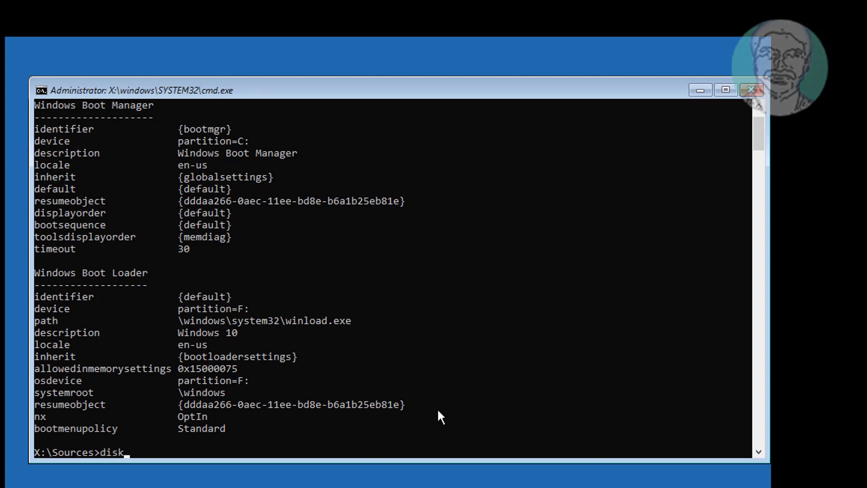
Step: Launch DiskPart and run list disk, showing Disk 0 at 120 GB and Disk 1 at 60 GB
text(part)
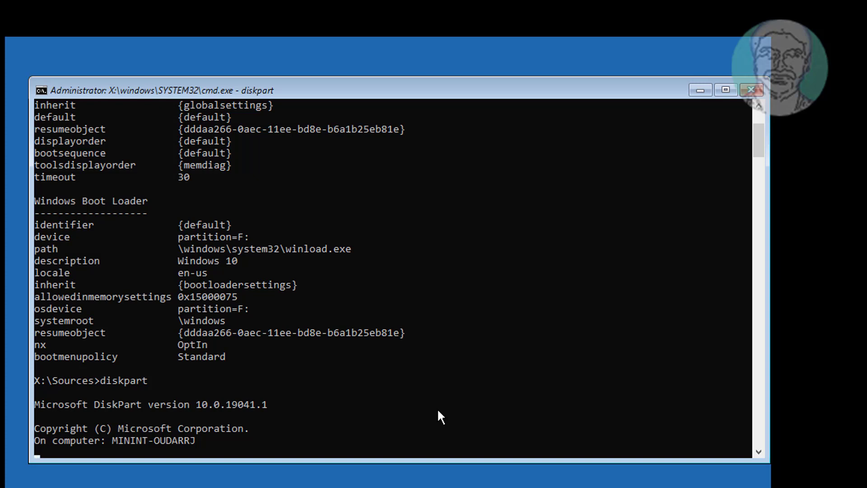
text(l)
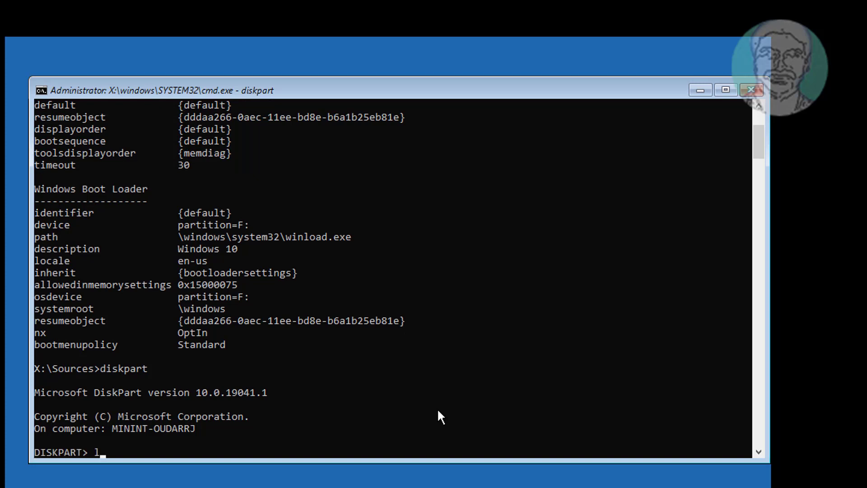
text(list disk)
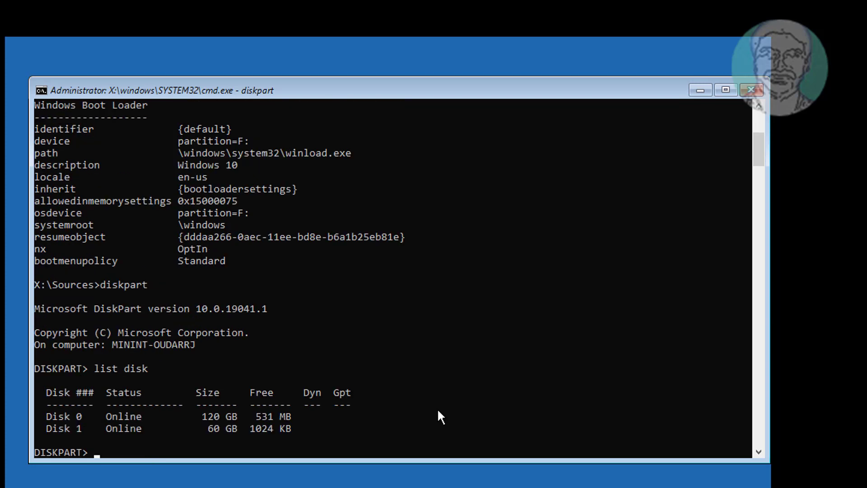
click(130, 415)
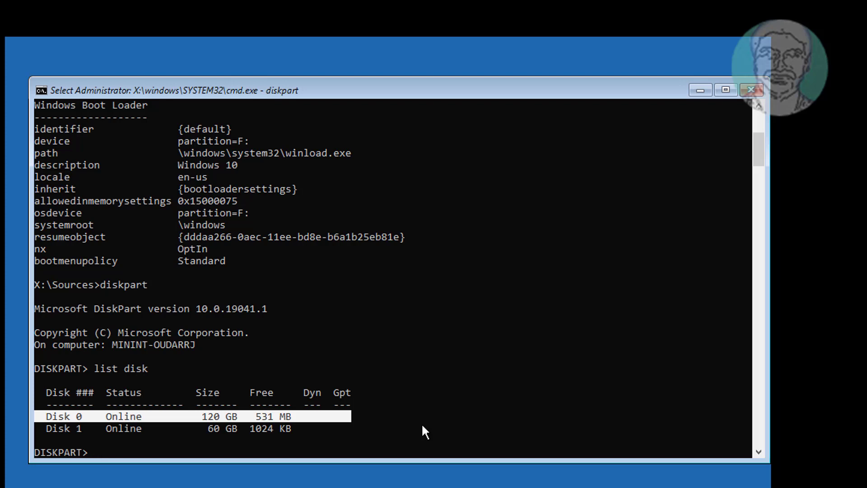
text(s)
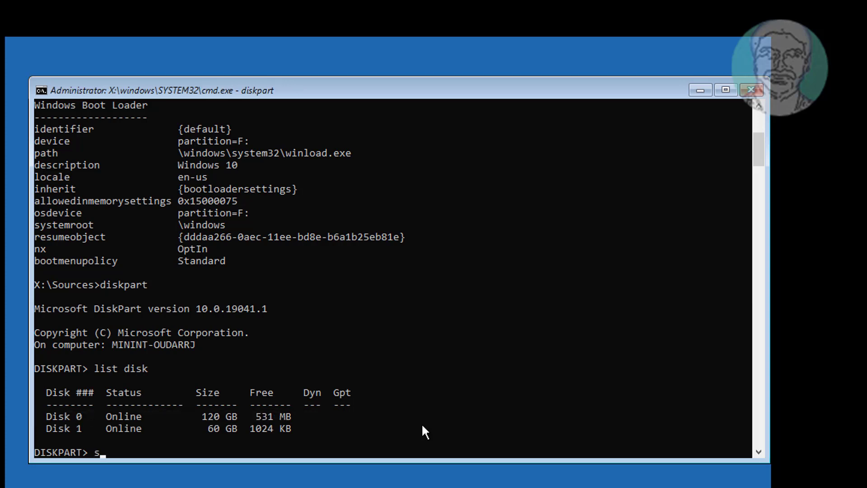
Step: Select disk 0, list its volumes, and select volume 1, the 50 MB C partition
text(el disk 0)
text(list)
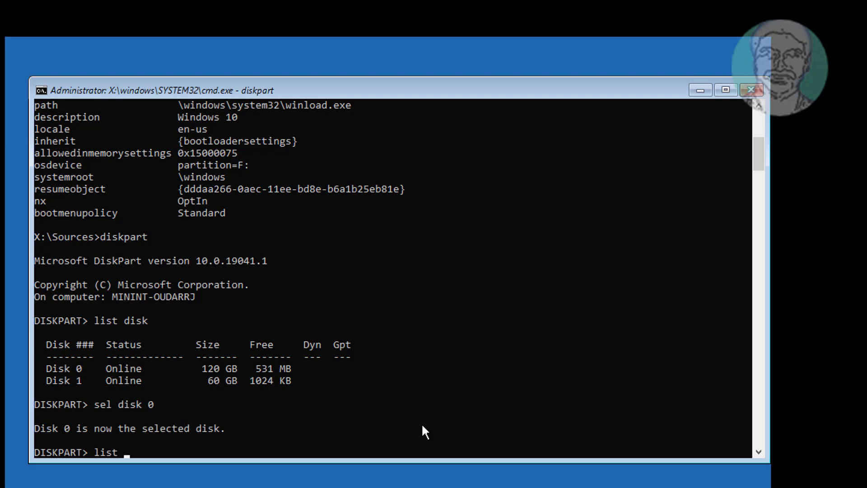
text(vol)
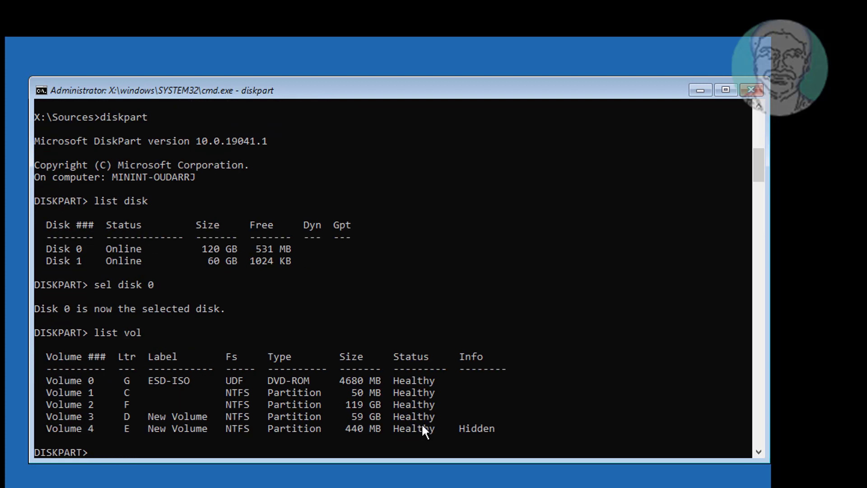
mouse_move(55, 398)
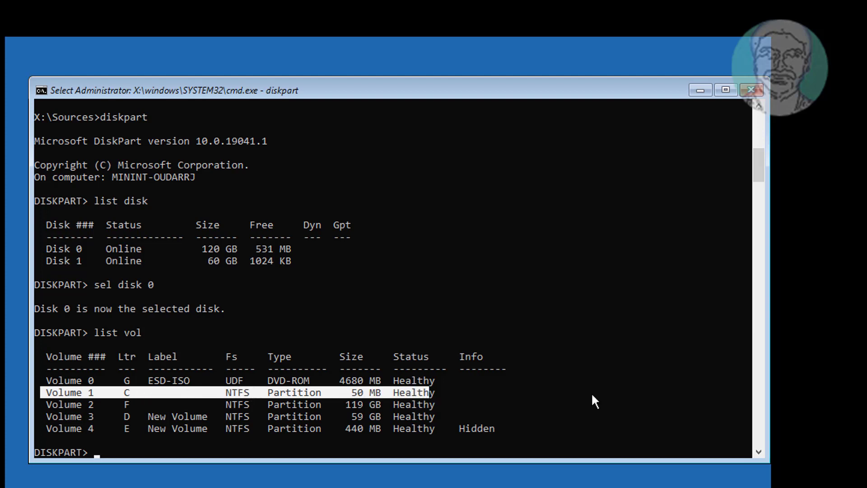
text(sel vol 1)
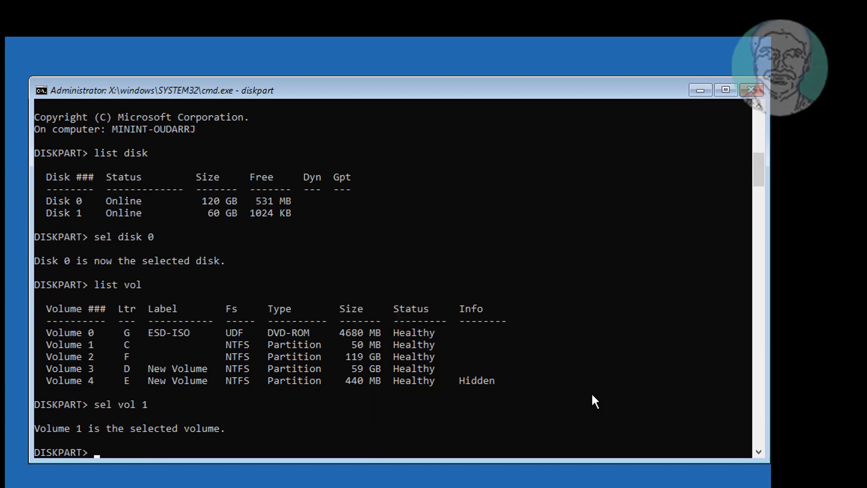
Step: Format volume 1 as NTFS, assign it, and mark it active
text(format)
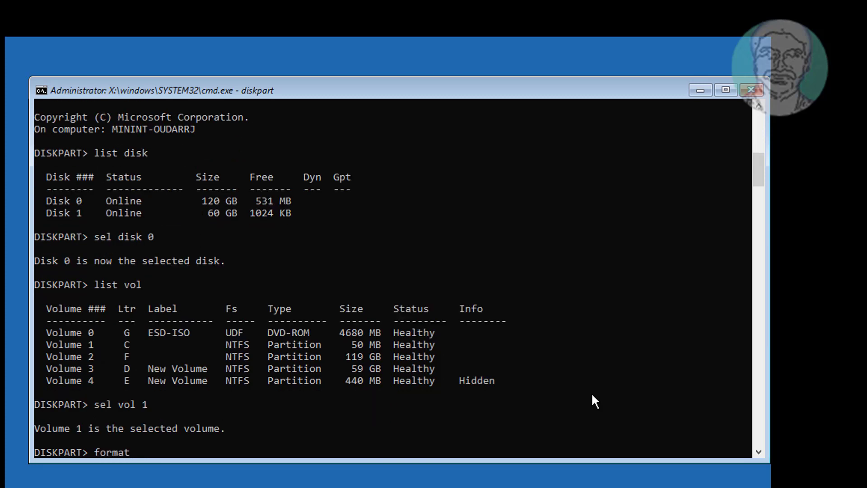
text(fs=n)
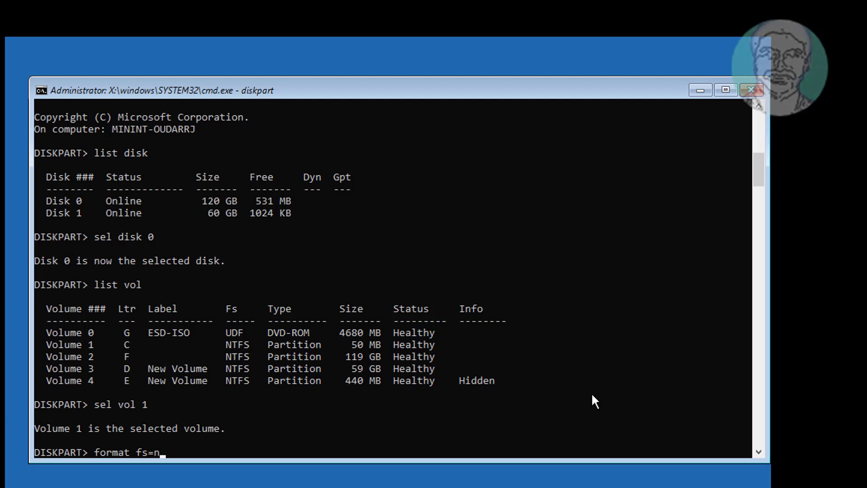
text(tfs)
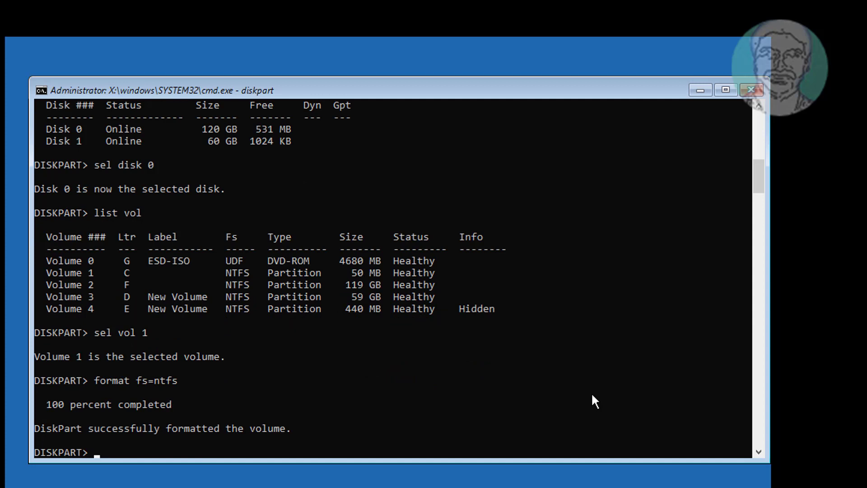
text(assign)
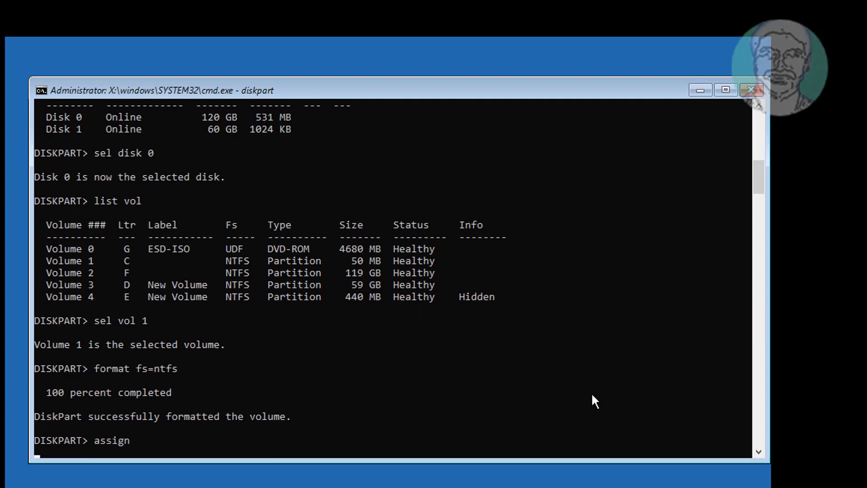
text(active)
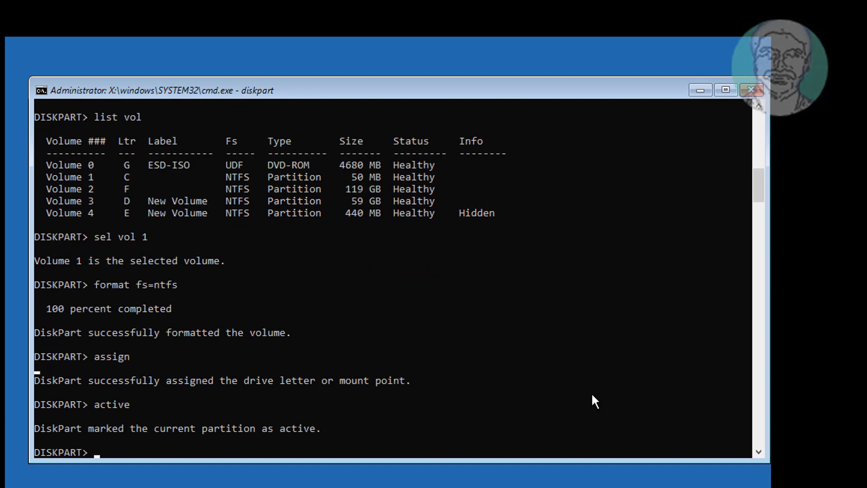
Step: Assign drive letter P to the volume and exit DiskPart
text(asi)
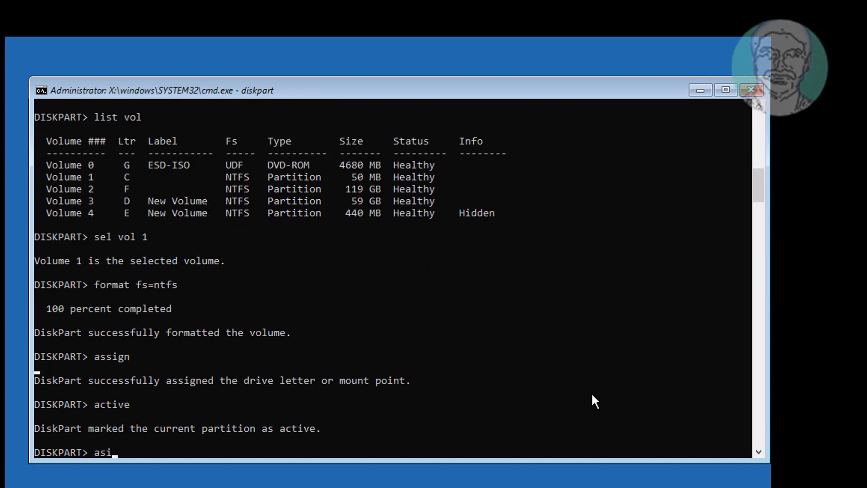
text(sg)
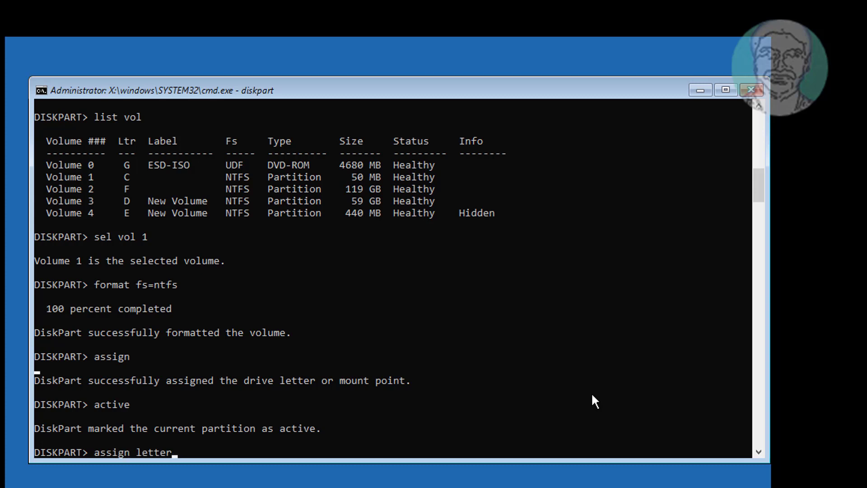
text(=p)
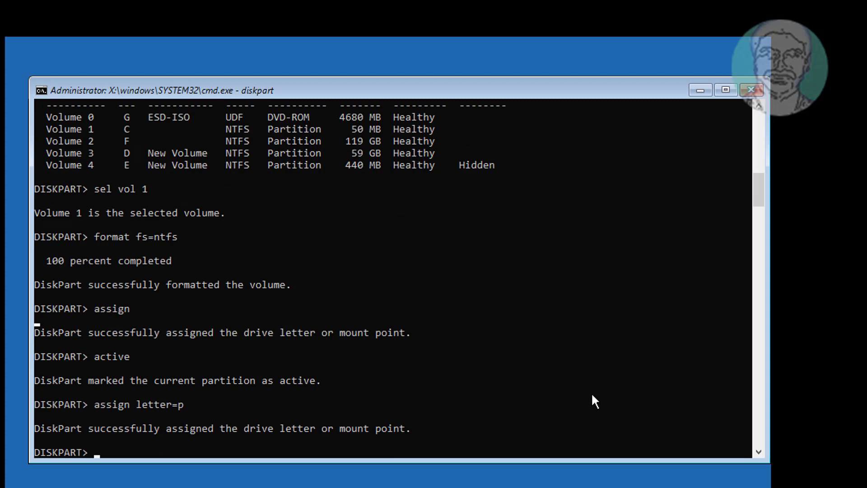
text(exit)
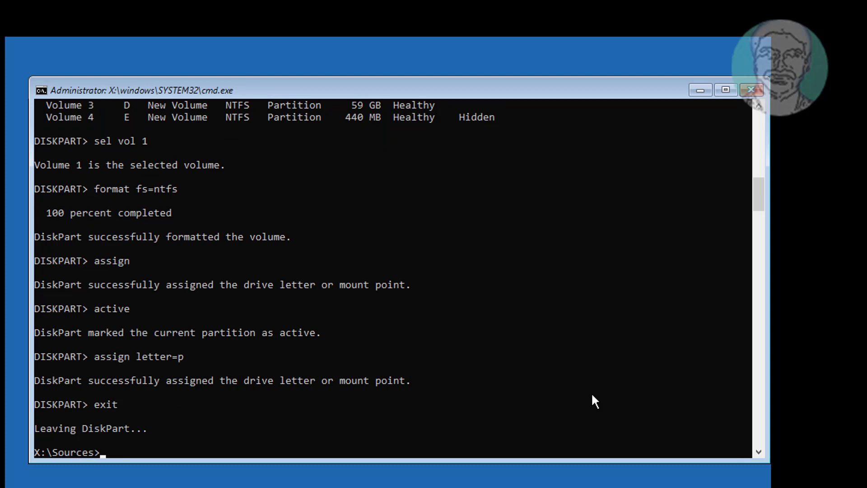
Step: Run bcdboot f:\windows /s p: /f bios to copy boot files onto P:
text(bcd)
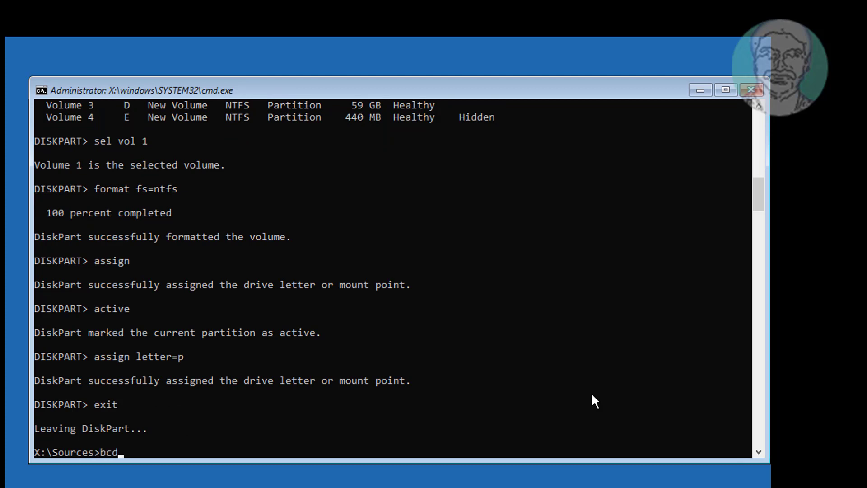
text(boot)
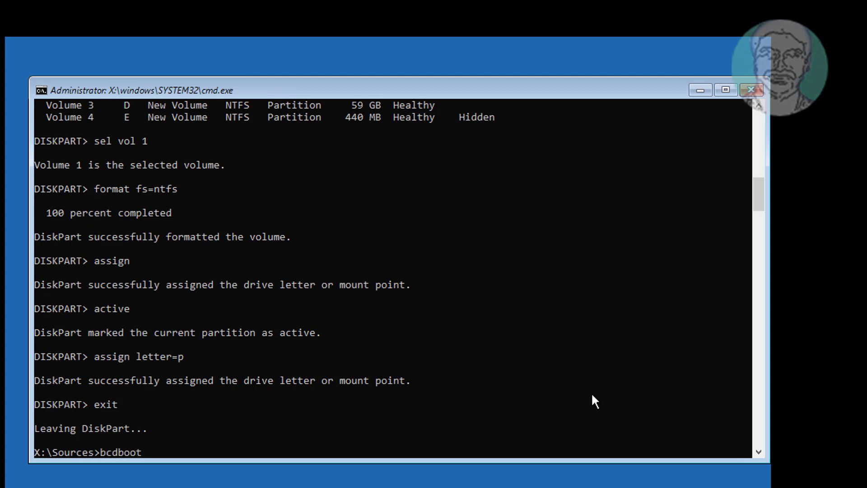
text(f:)
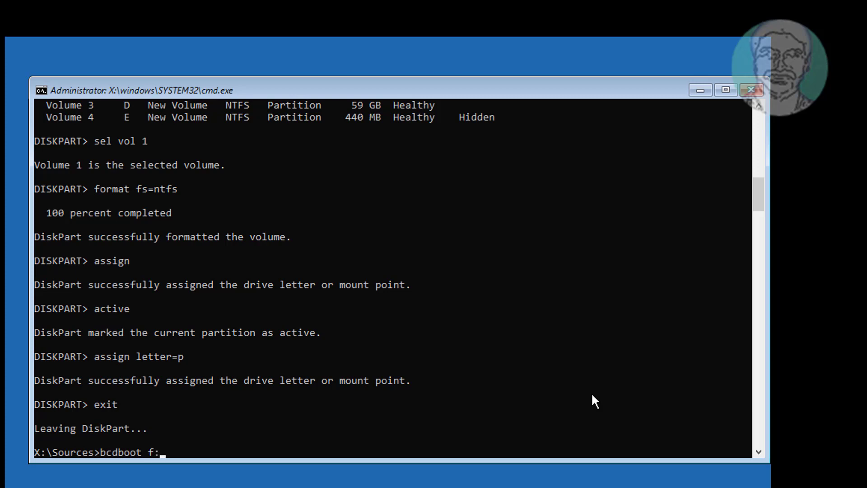
text(\windows)
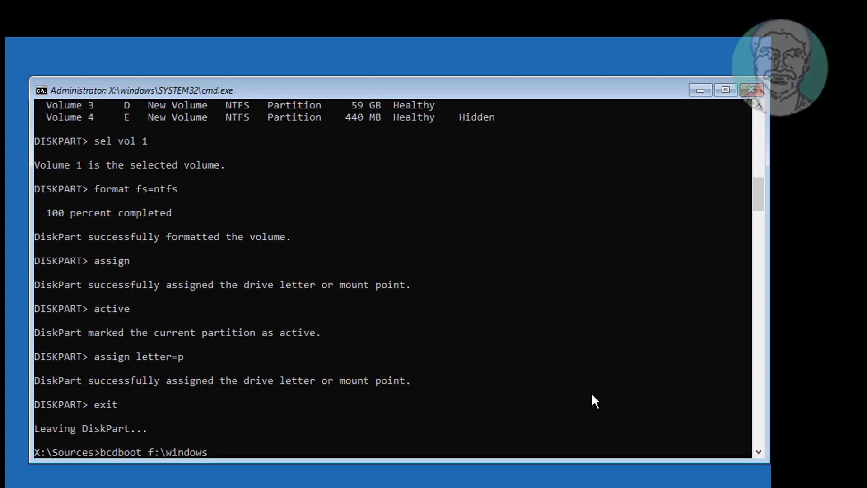
text(/s)
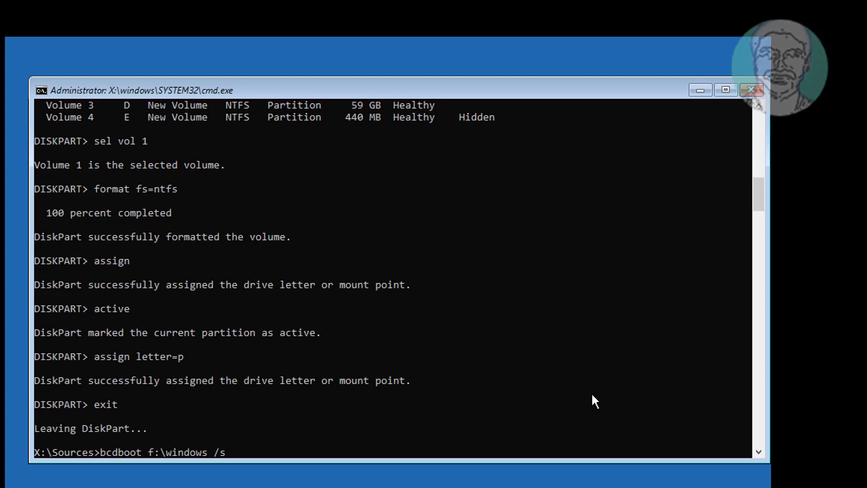
text(p:)
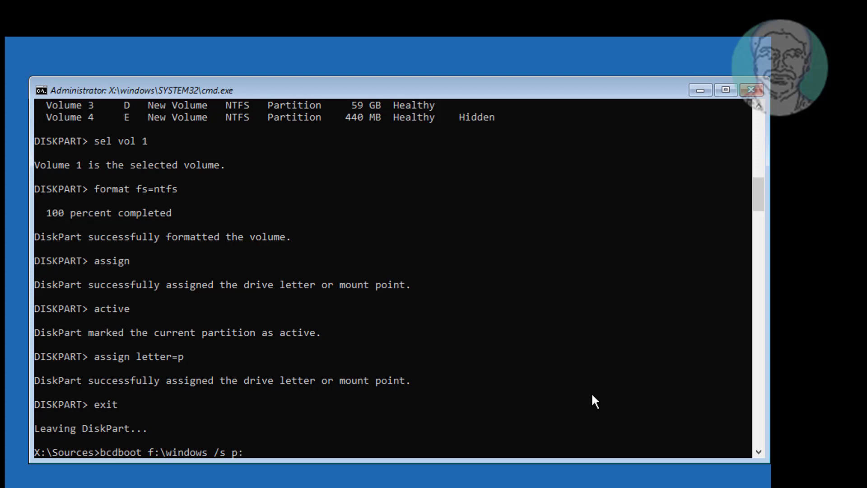
text(/f)
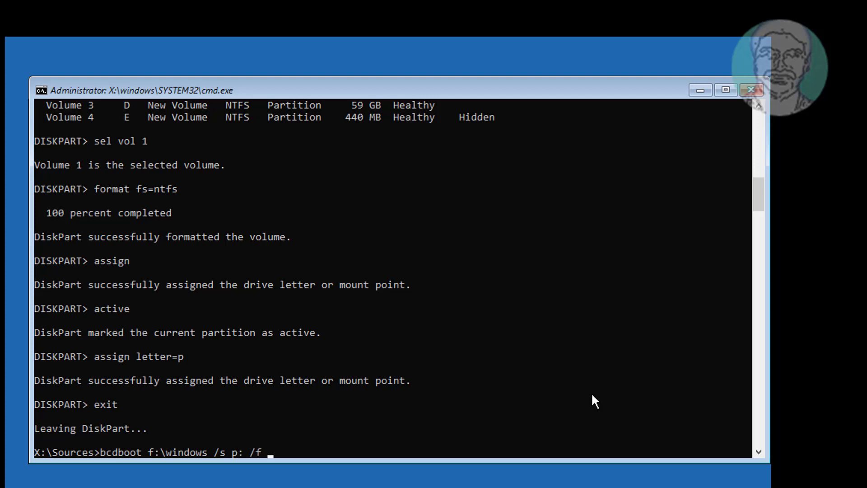
text(bios)
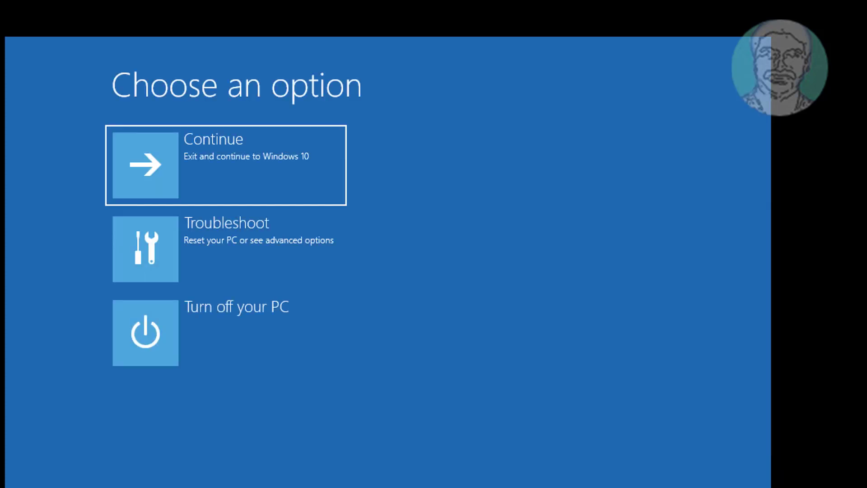
Step: Choose Continue to exit recovery and boot into Windows 10
click(225, 164)
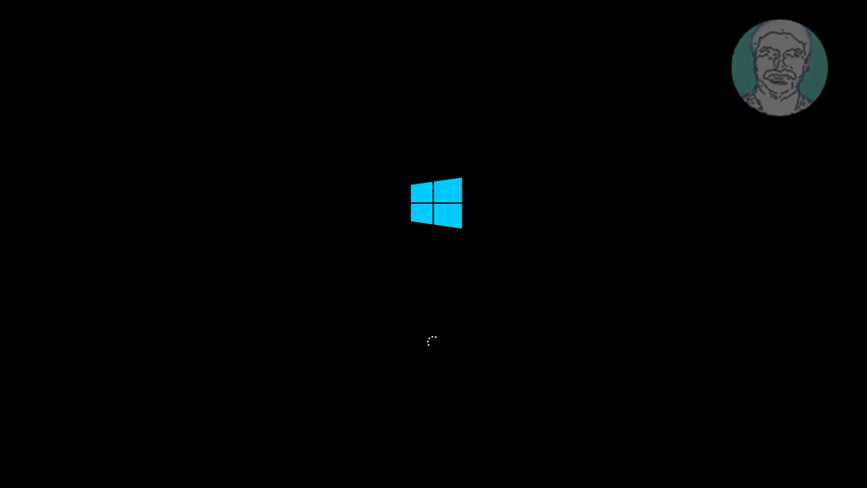